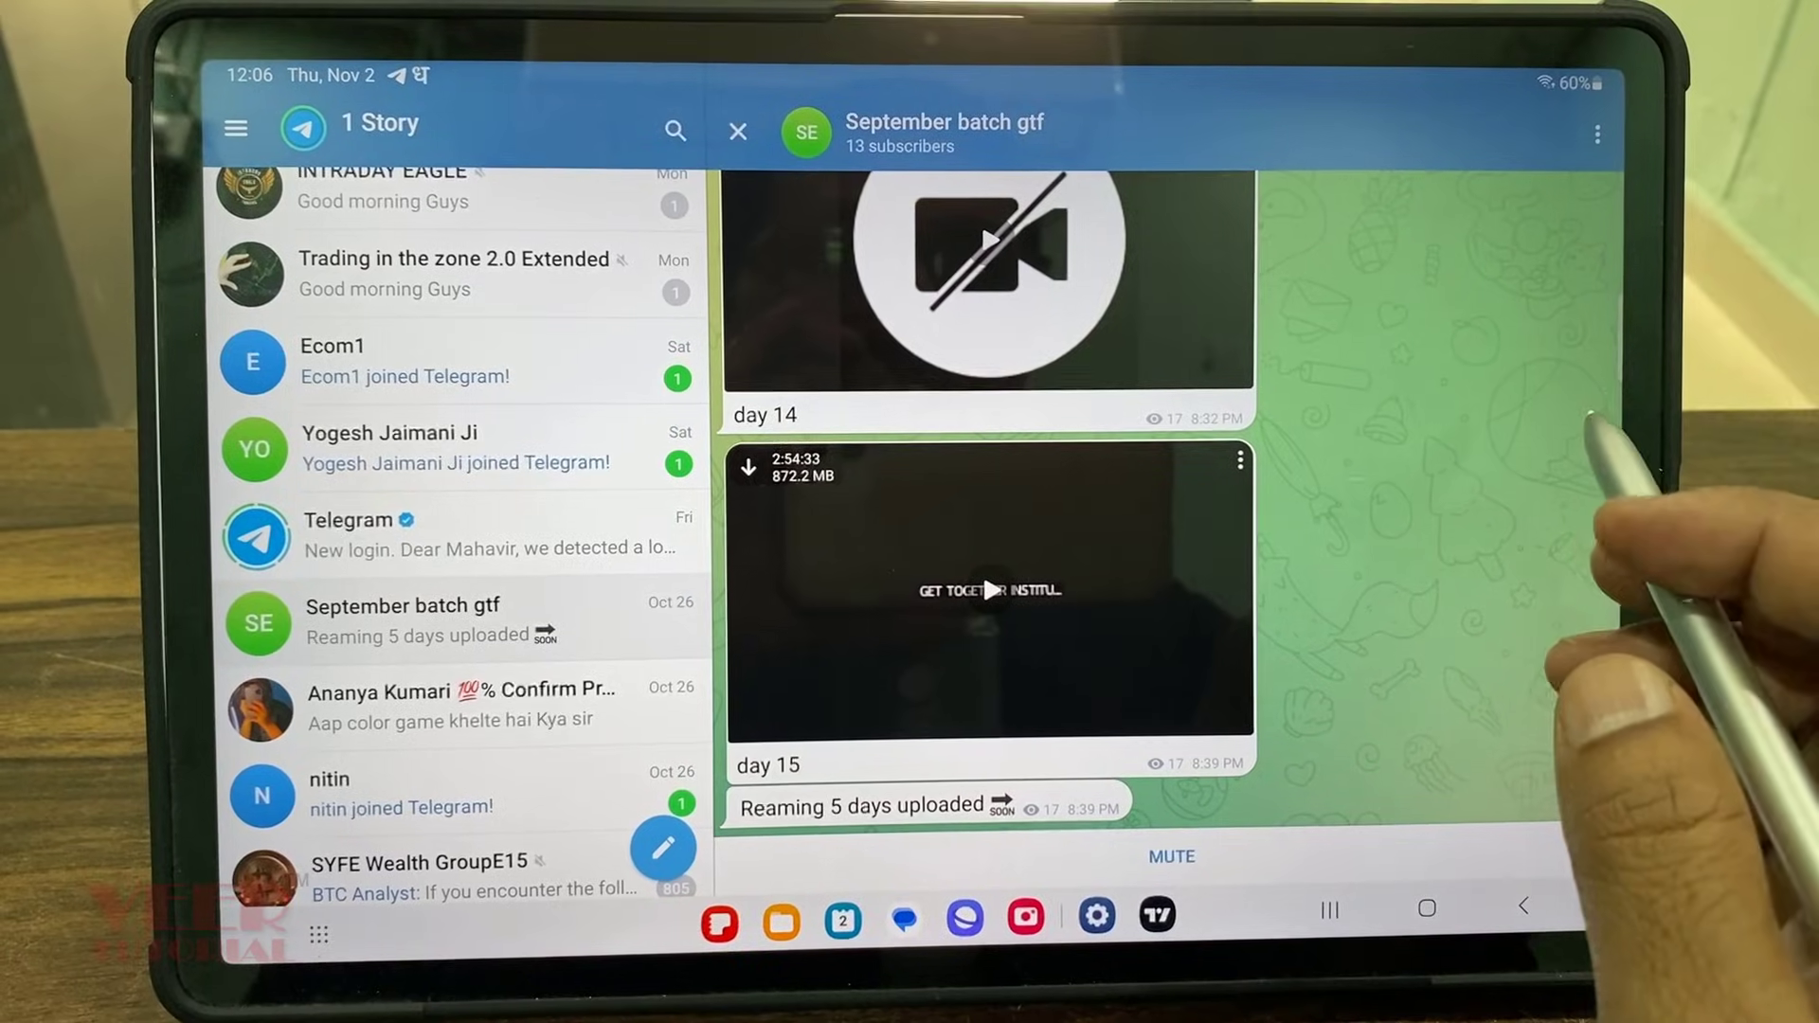
mouse_move(1451, 419)
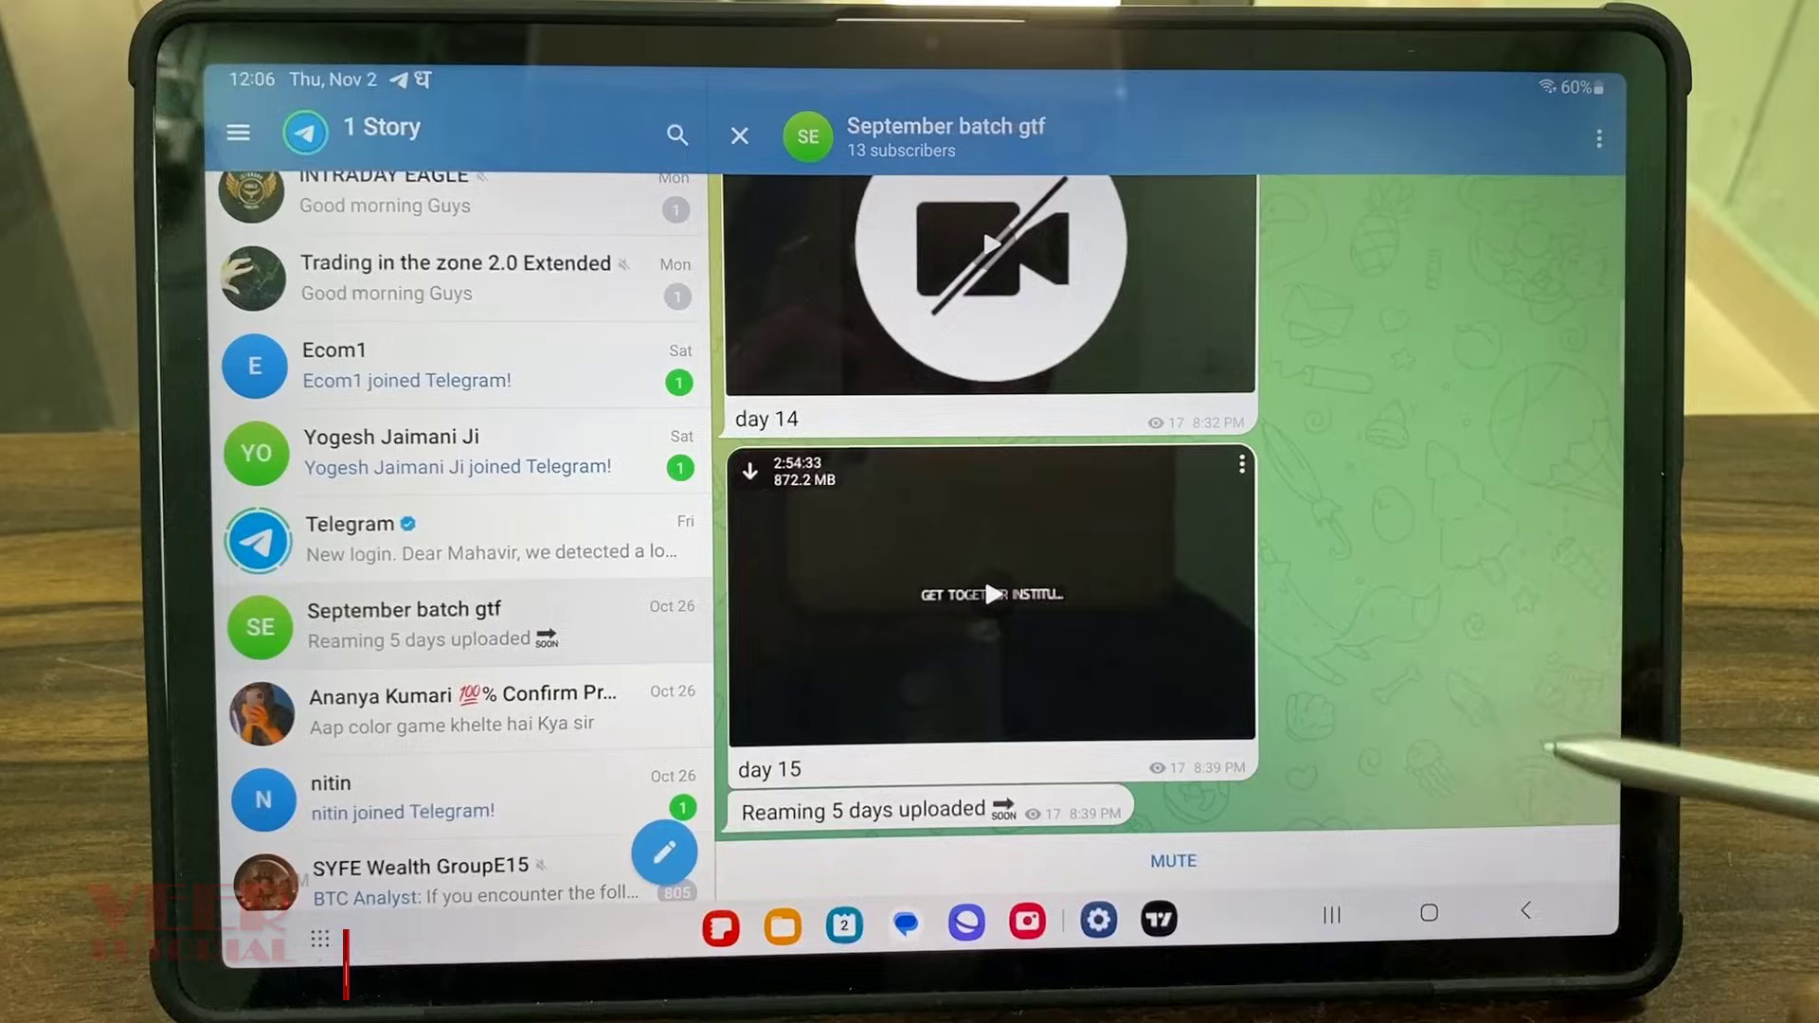
- Leave the September batch gtf channel in Telegram and return to the app drawer
left_click(990, 591)
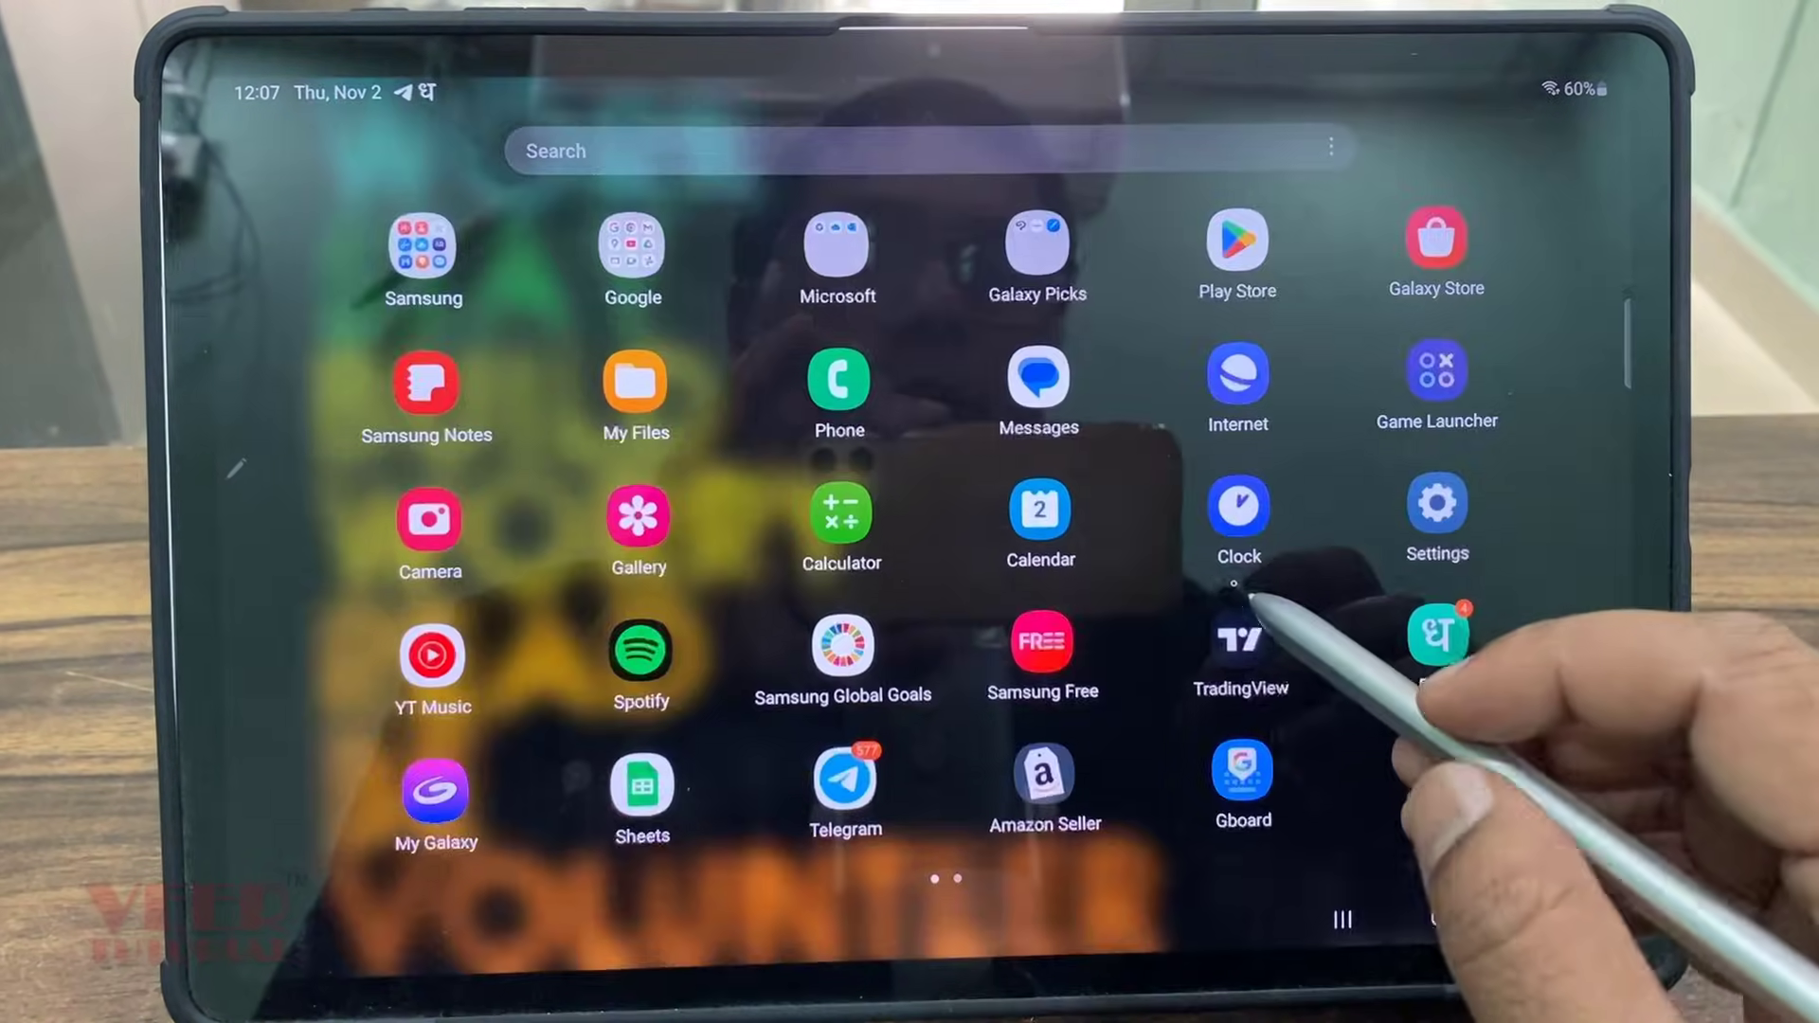
- Search Play Store for Files and open the Marc apps & software listing
left_click(1237, 243)
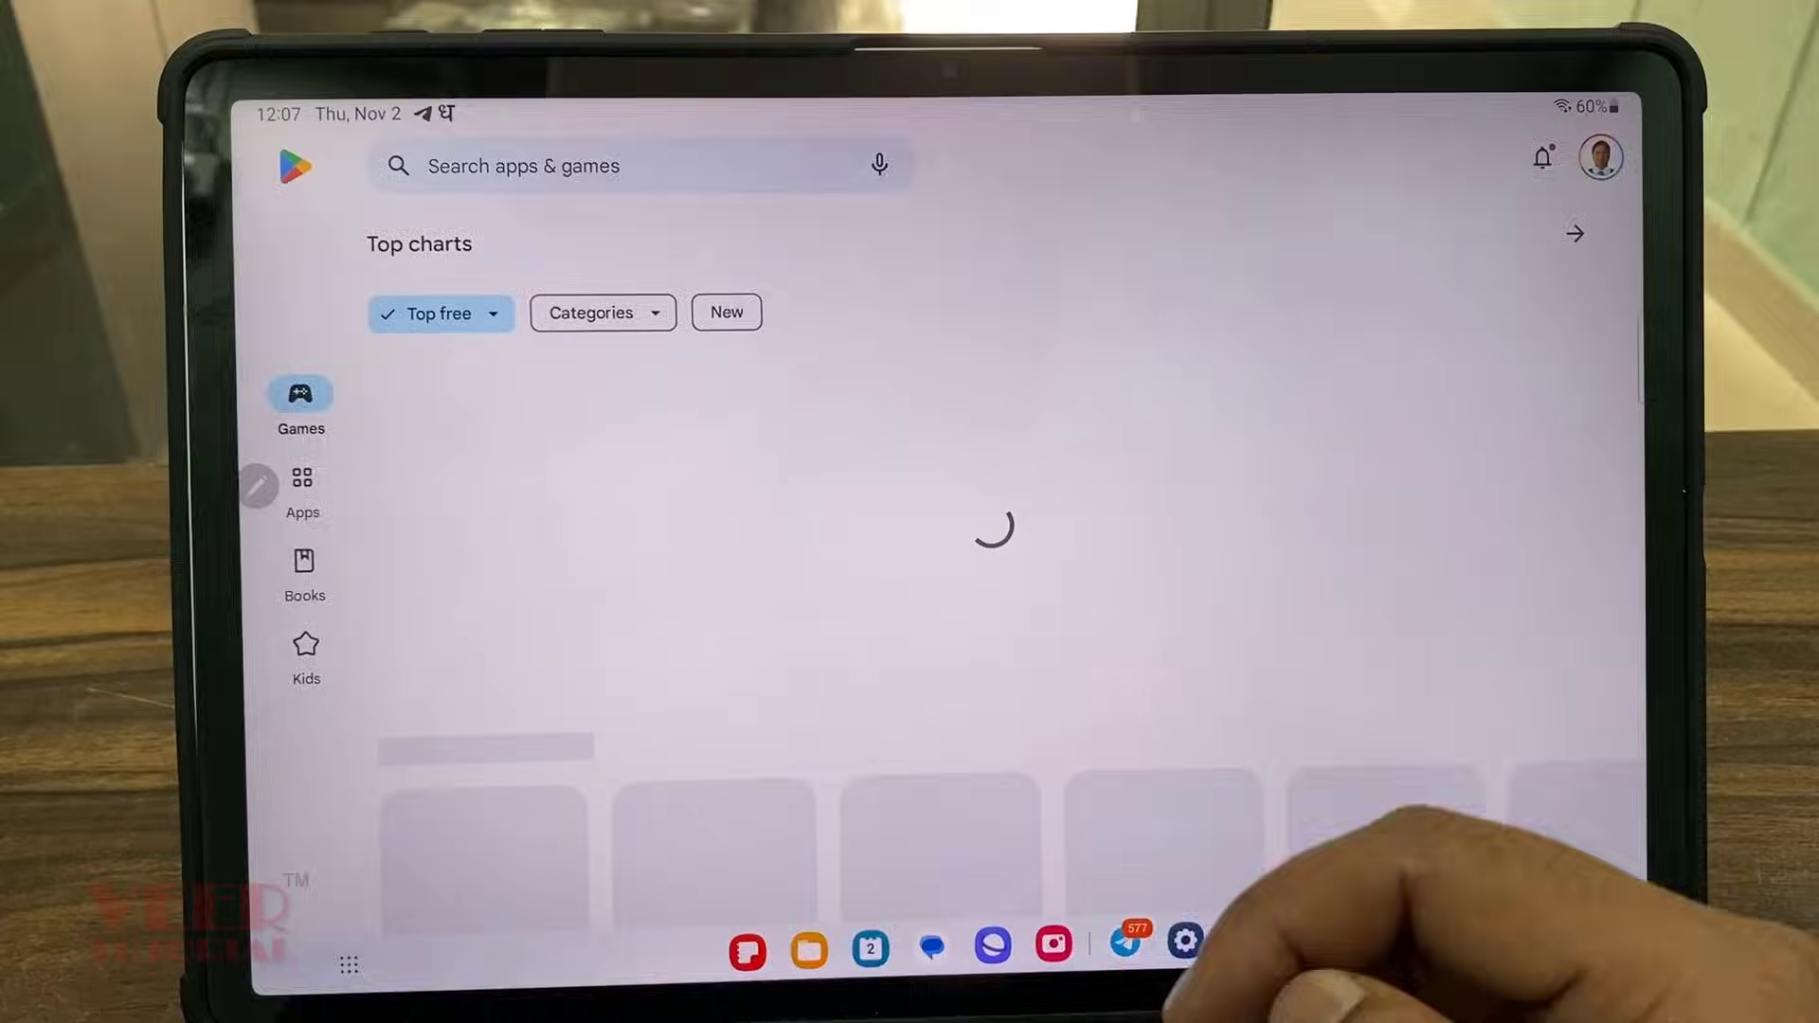
left_click(581, 165)
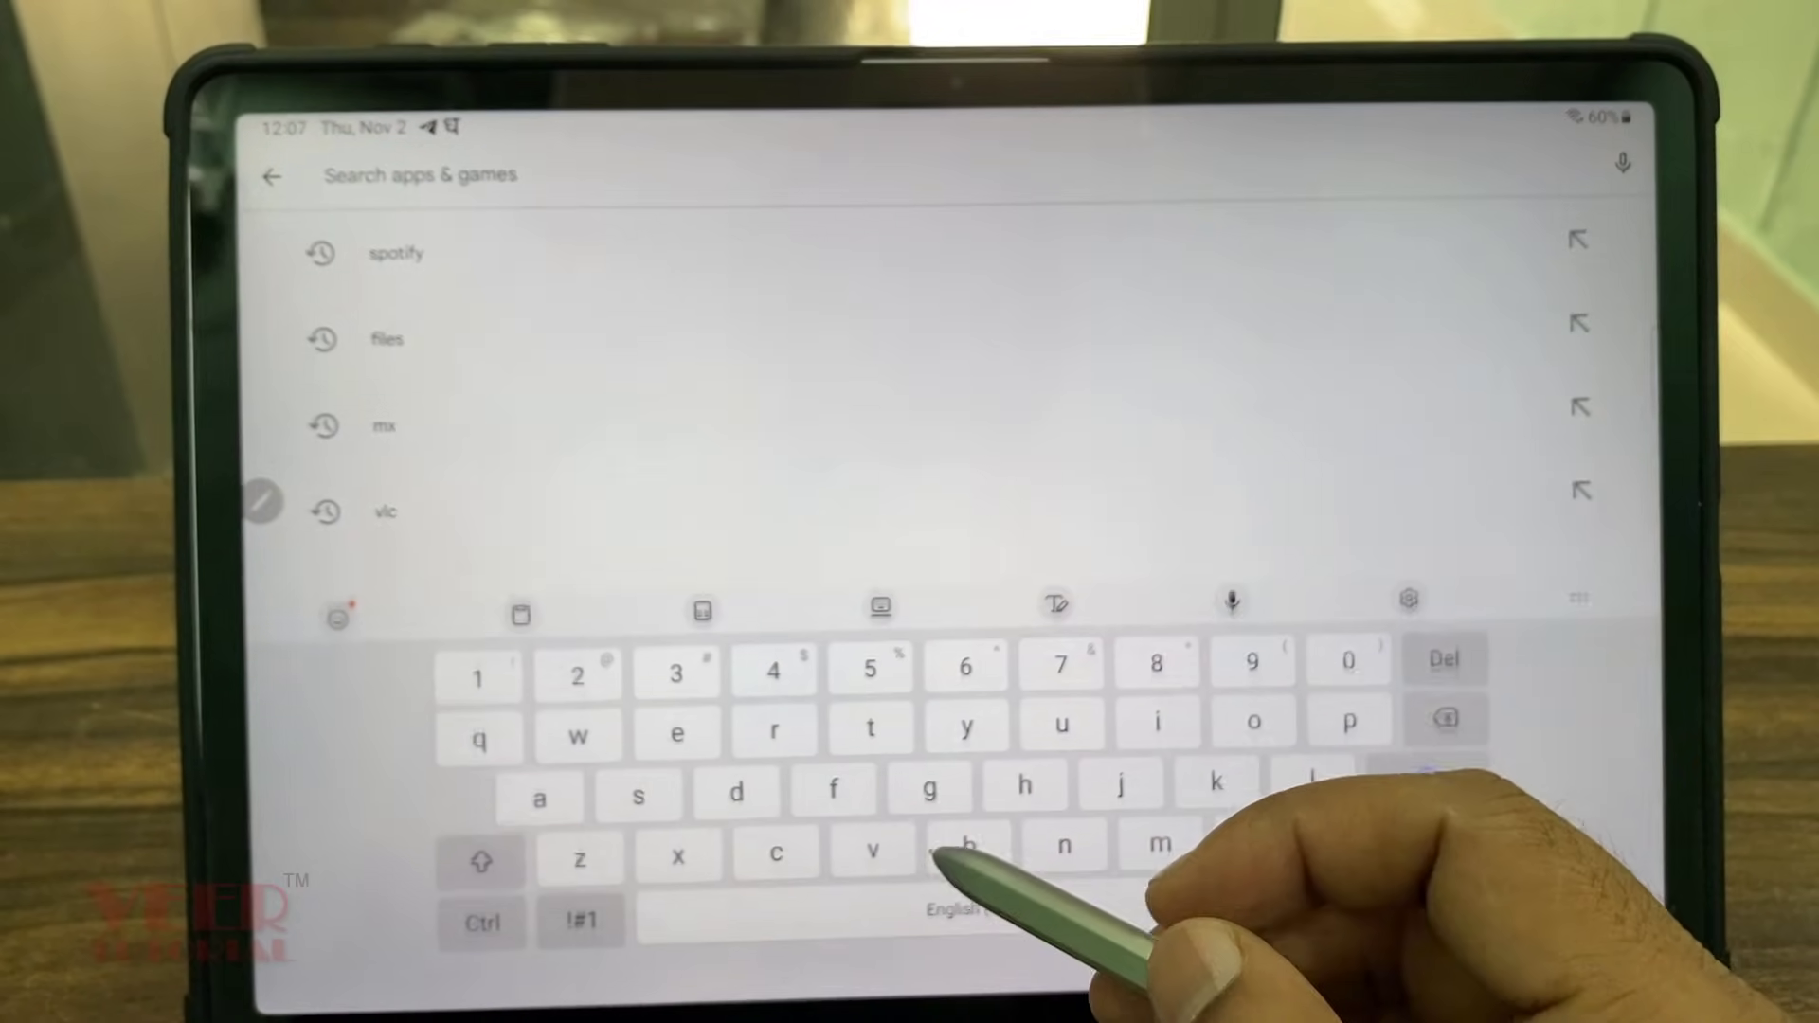
left_click(385, 338)
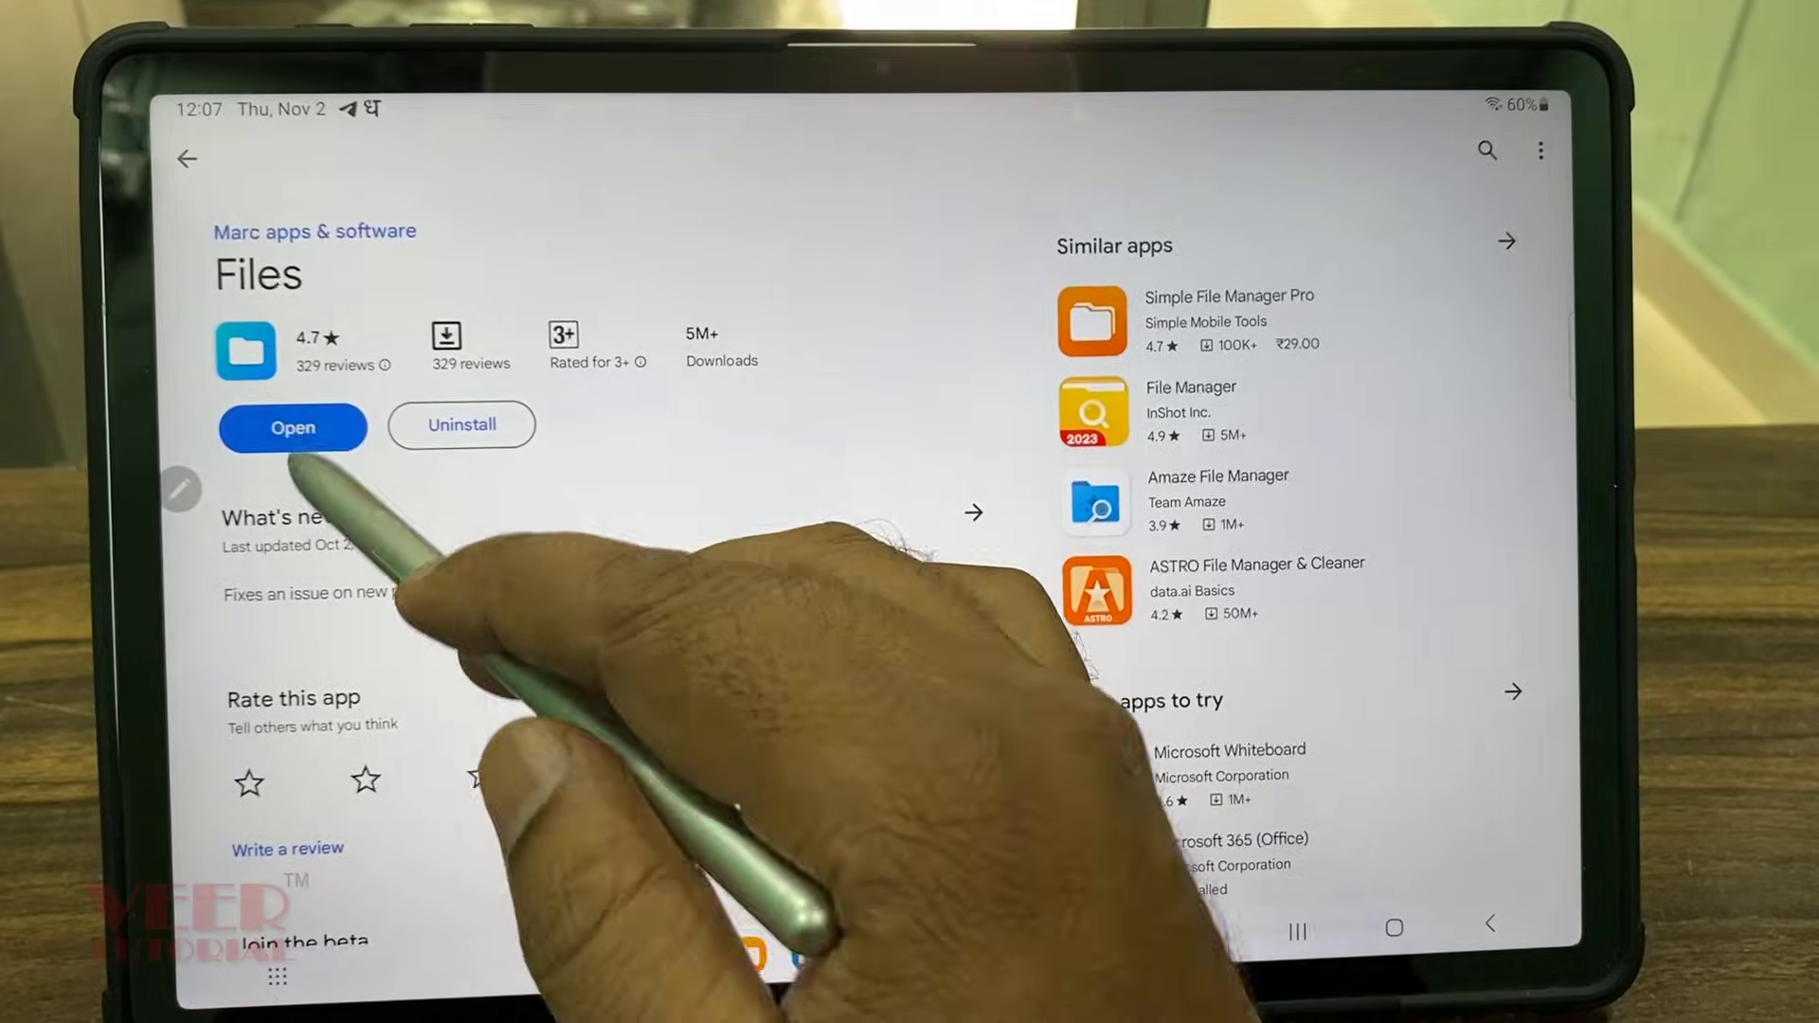
- Launch Files and browse into Android/data, scrolling toward org.telegram.messenger
left_click(293, 426)
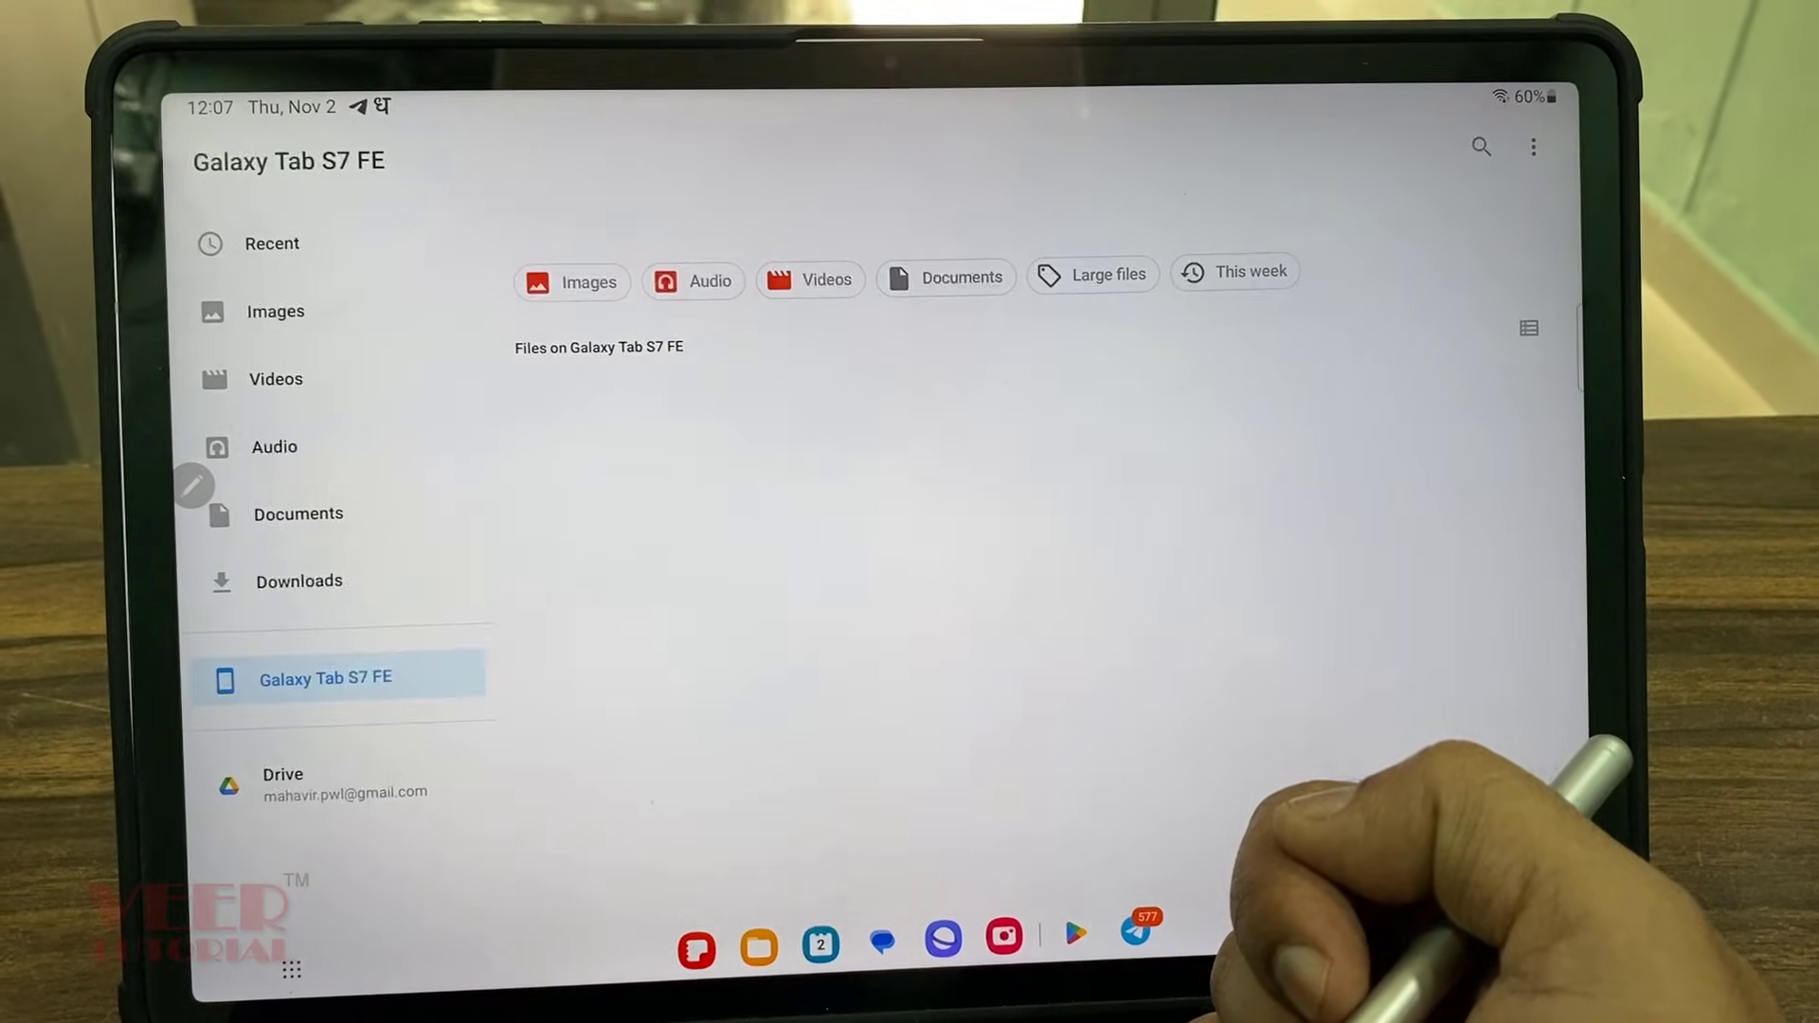
left_click(340, 676)
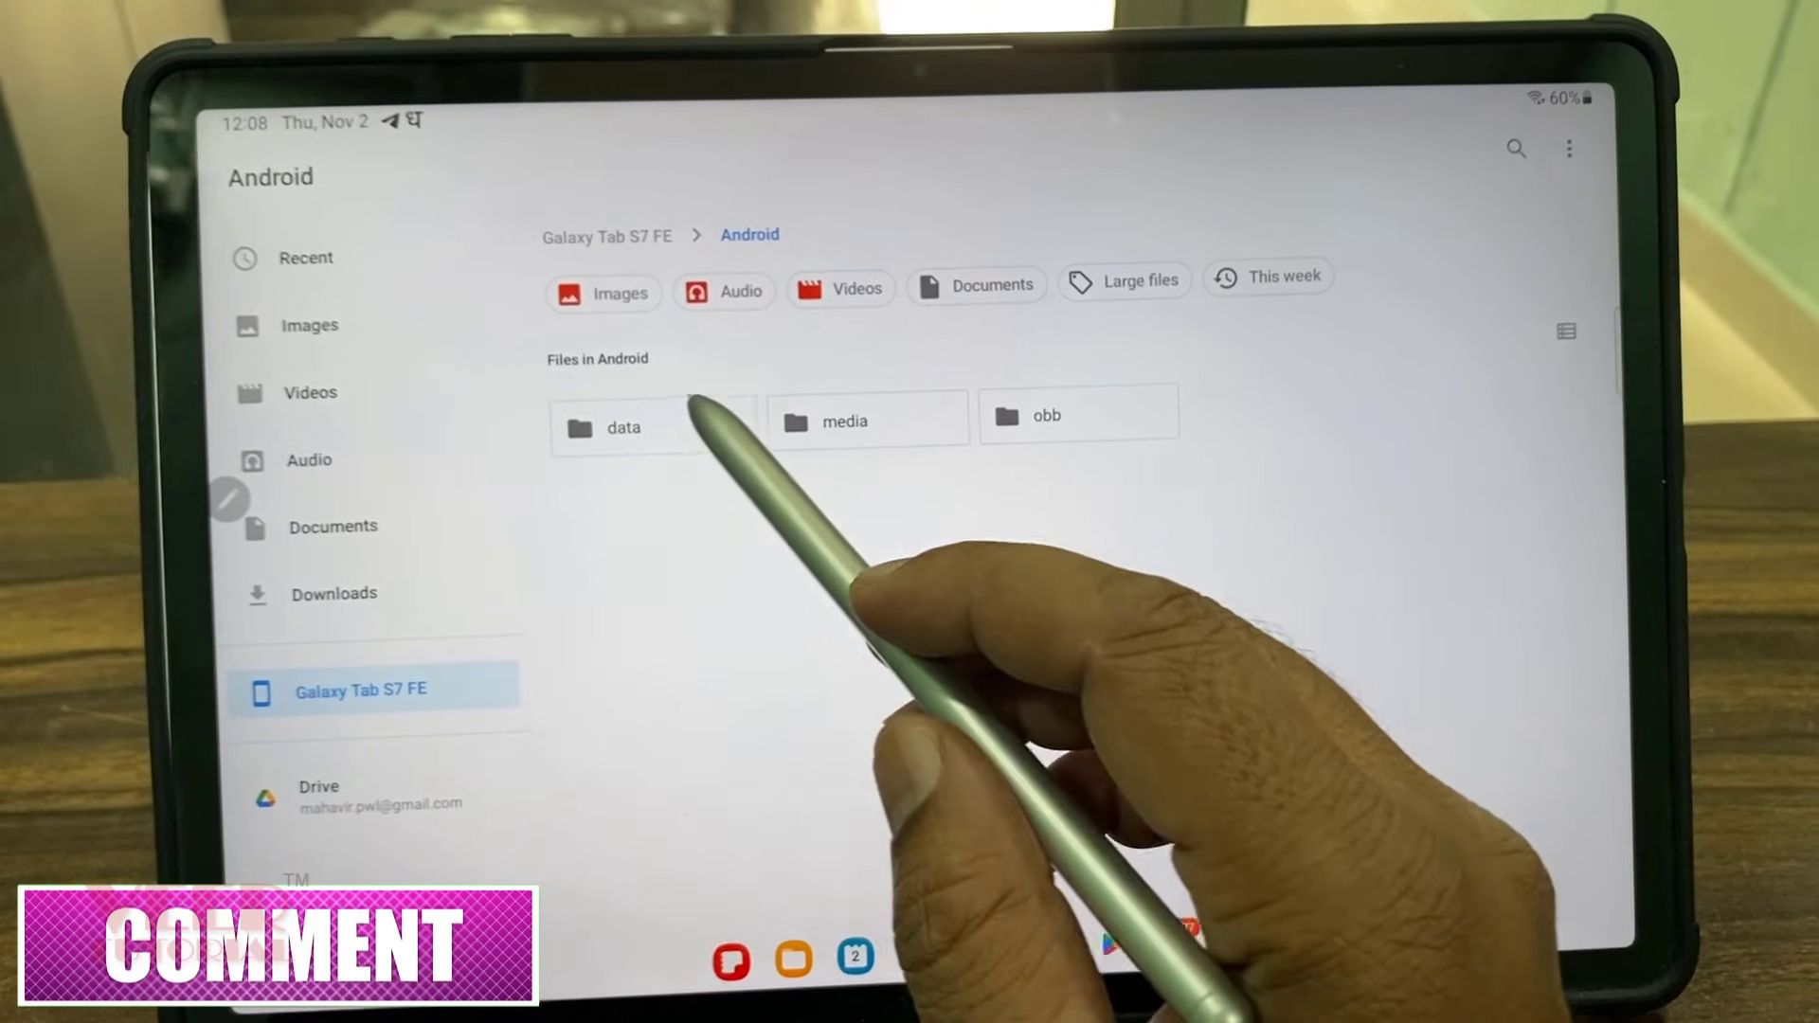
left_click(624, 427)
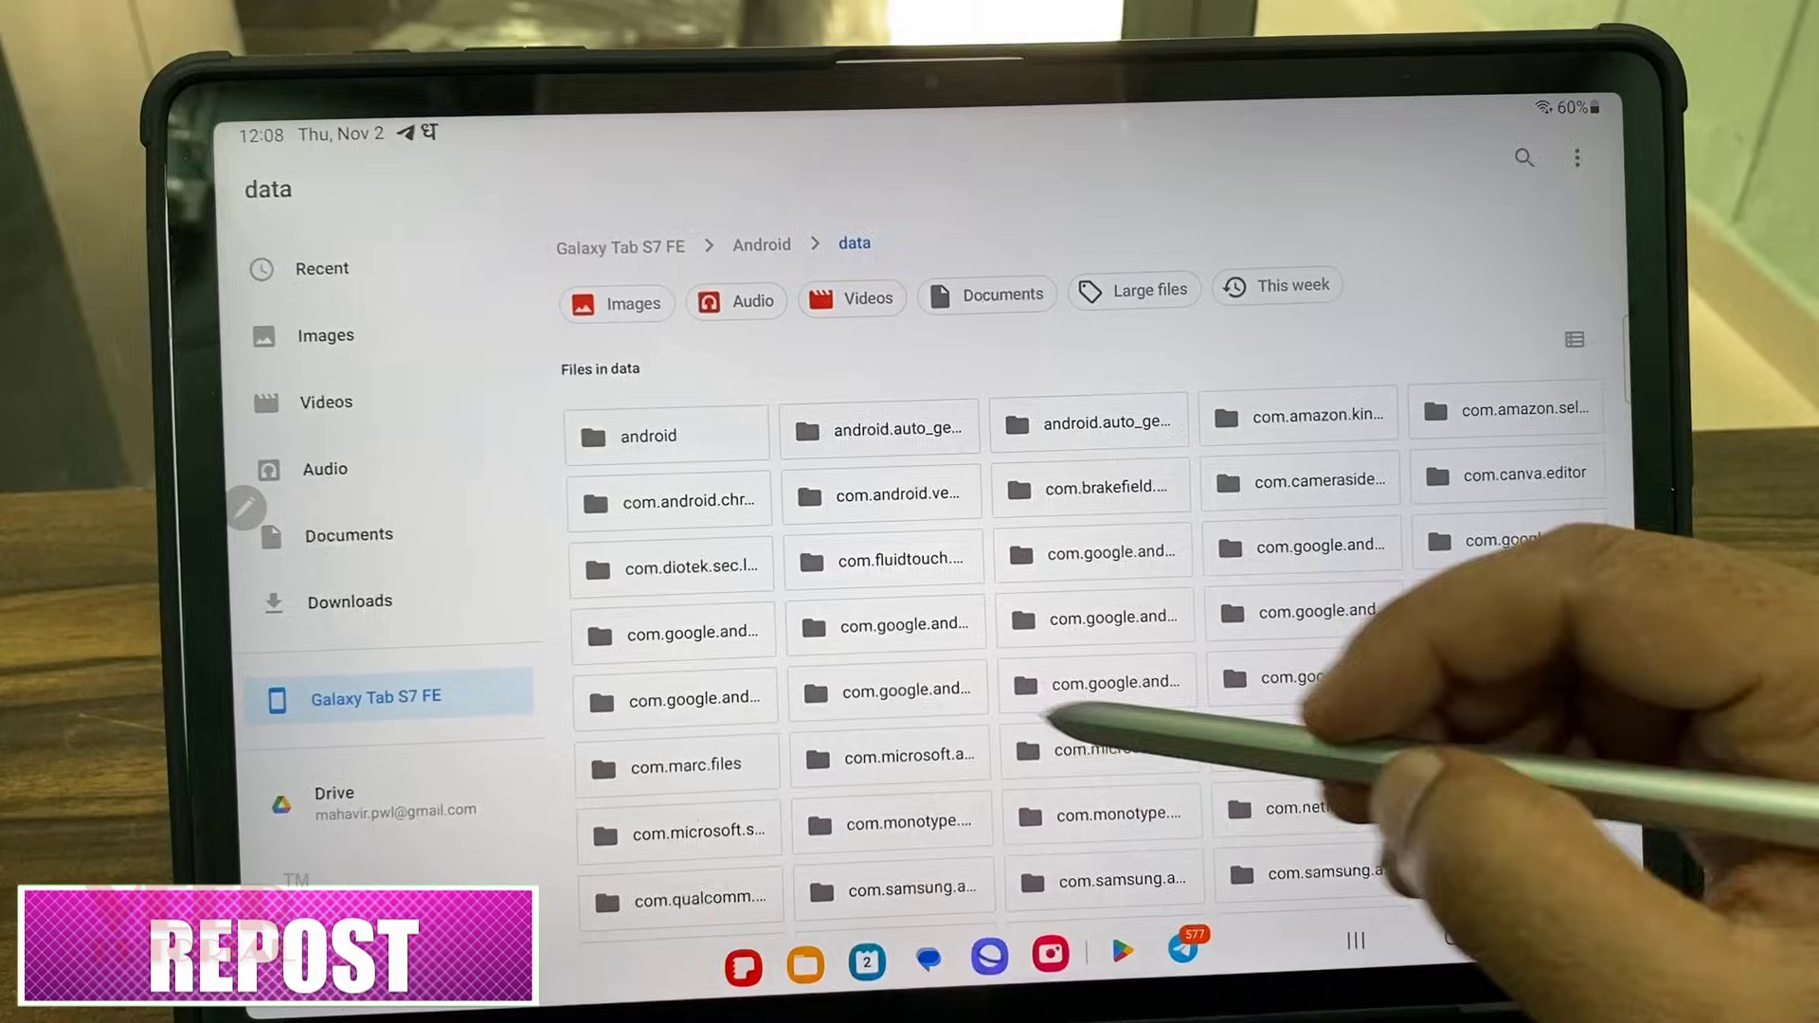
scroll("down", 3)
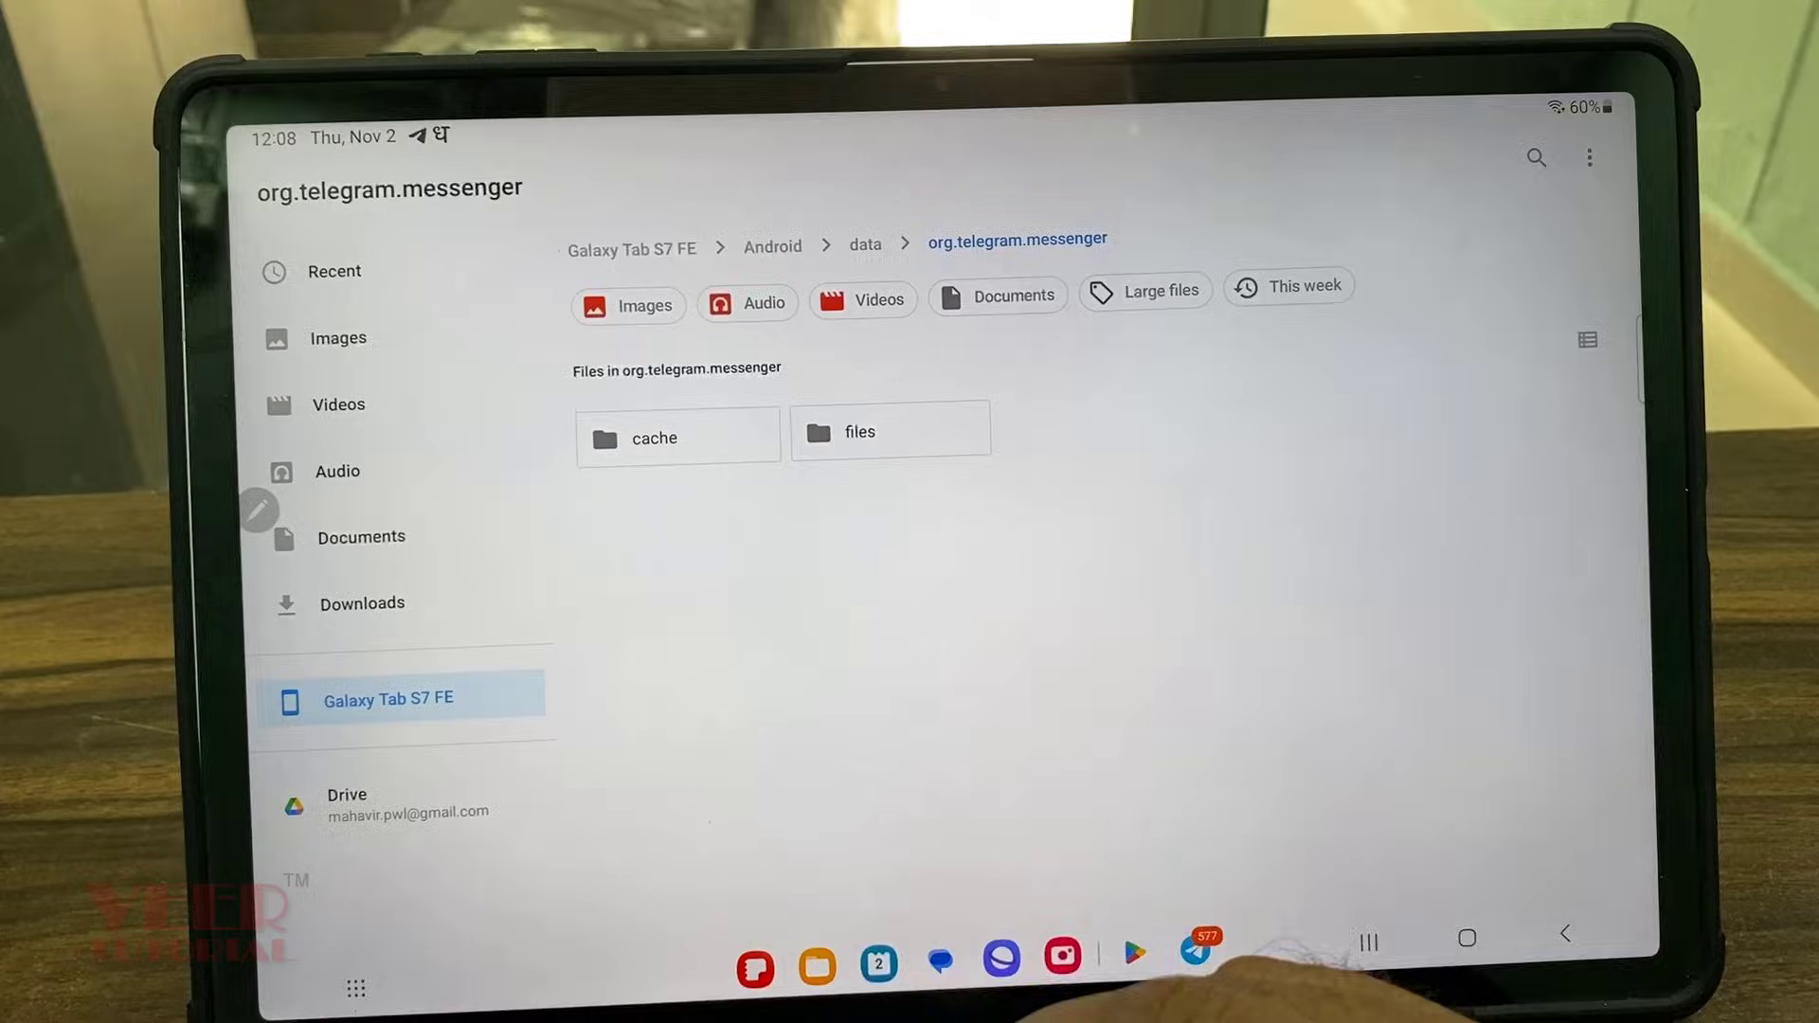
- Enter the files folder, reaching the Telegram folder with its Audio, Documents, Images, Video subfolders
left_click(890, 431)
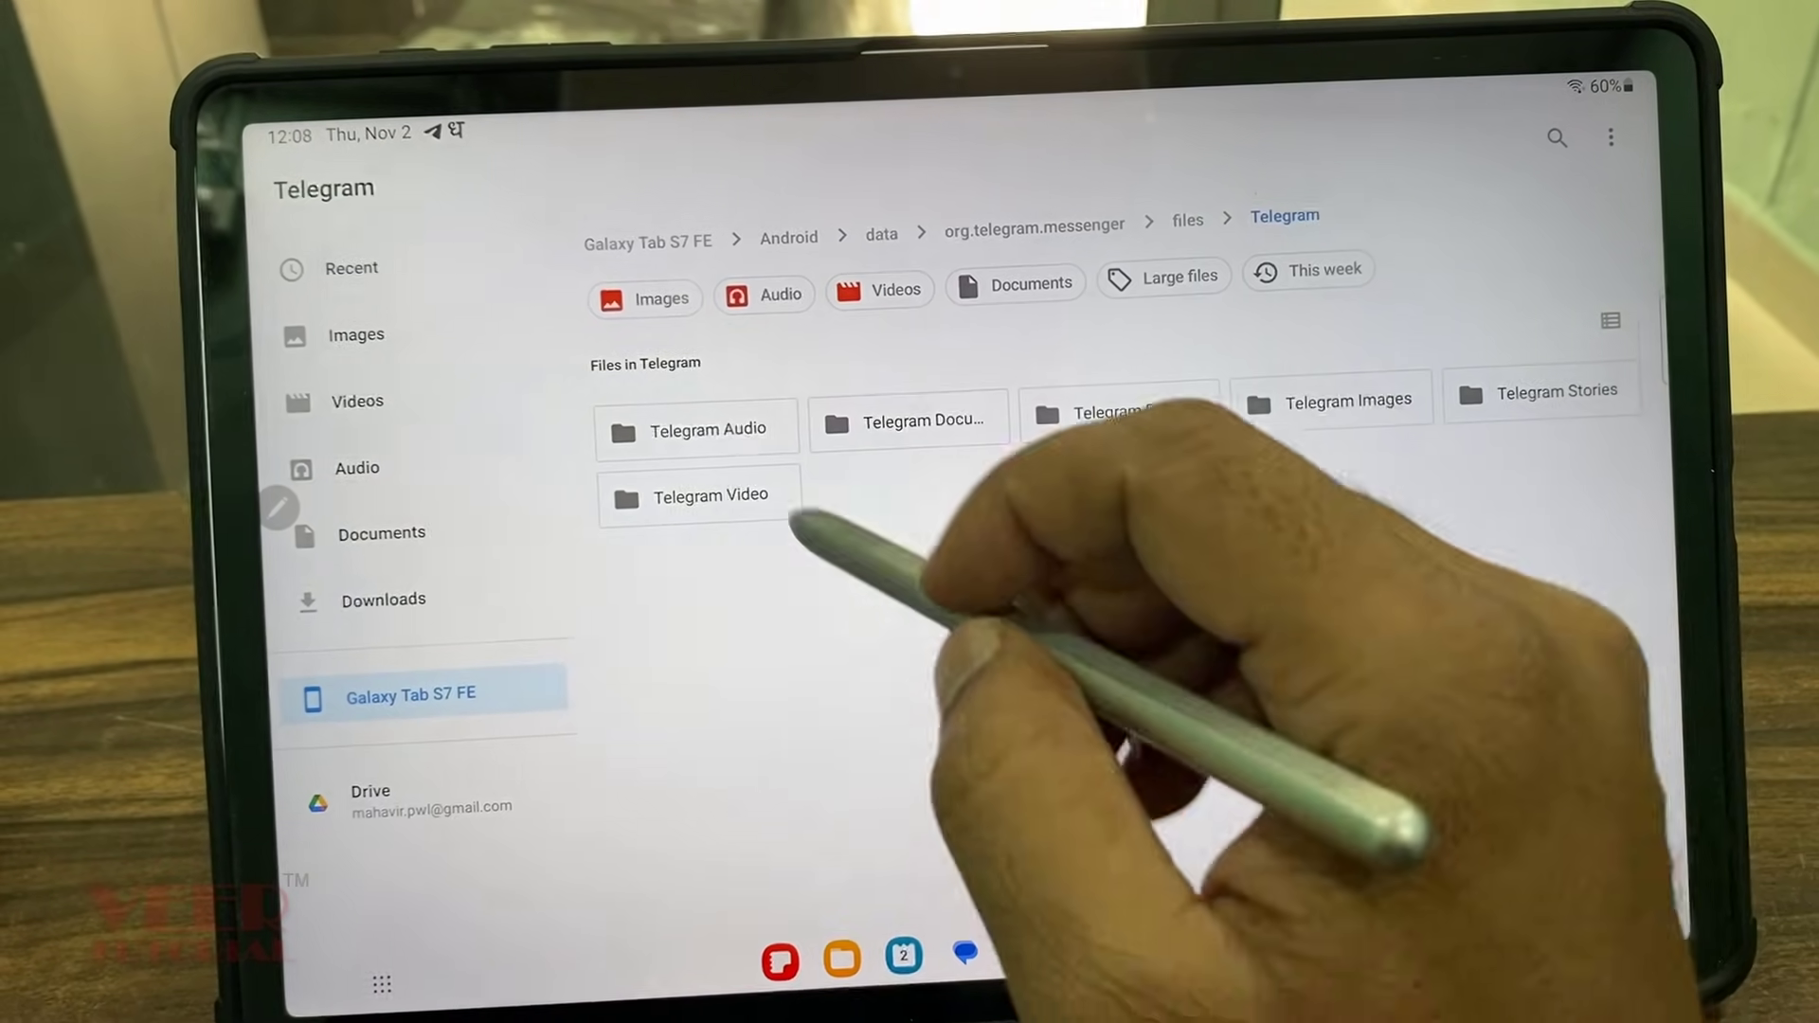
- Enter Telegram Video and mark the 543 MB video from Oct 27
left_click(703, 494)
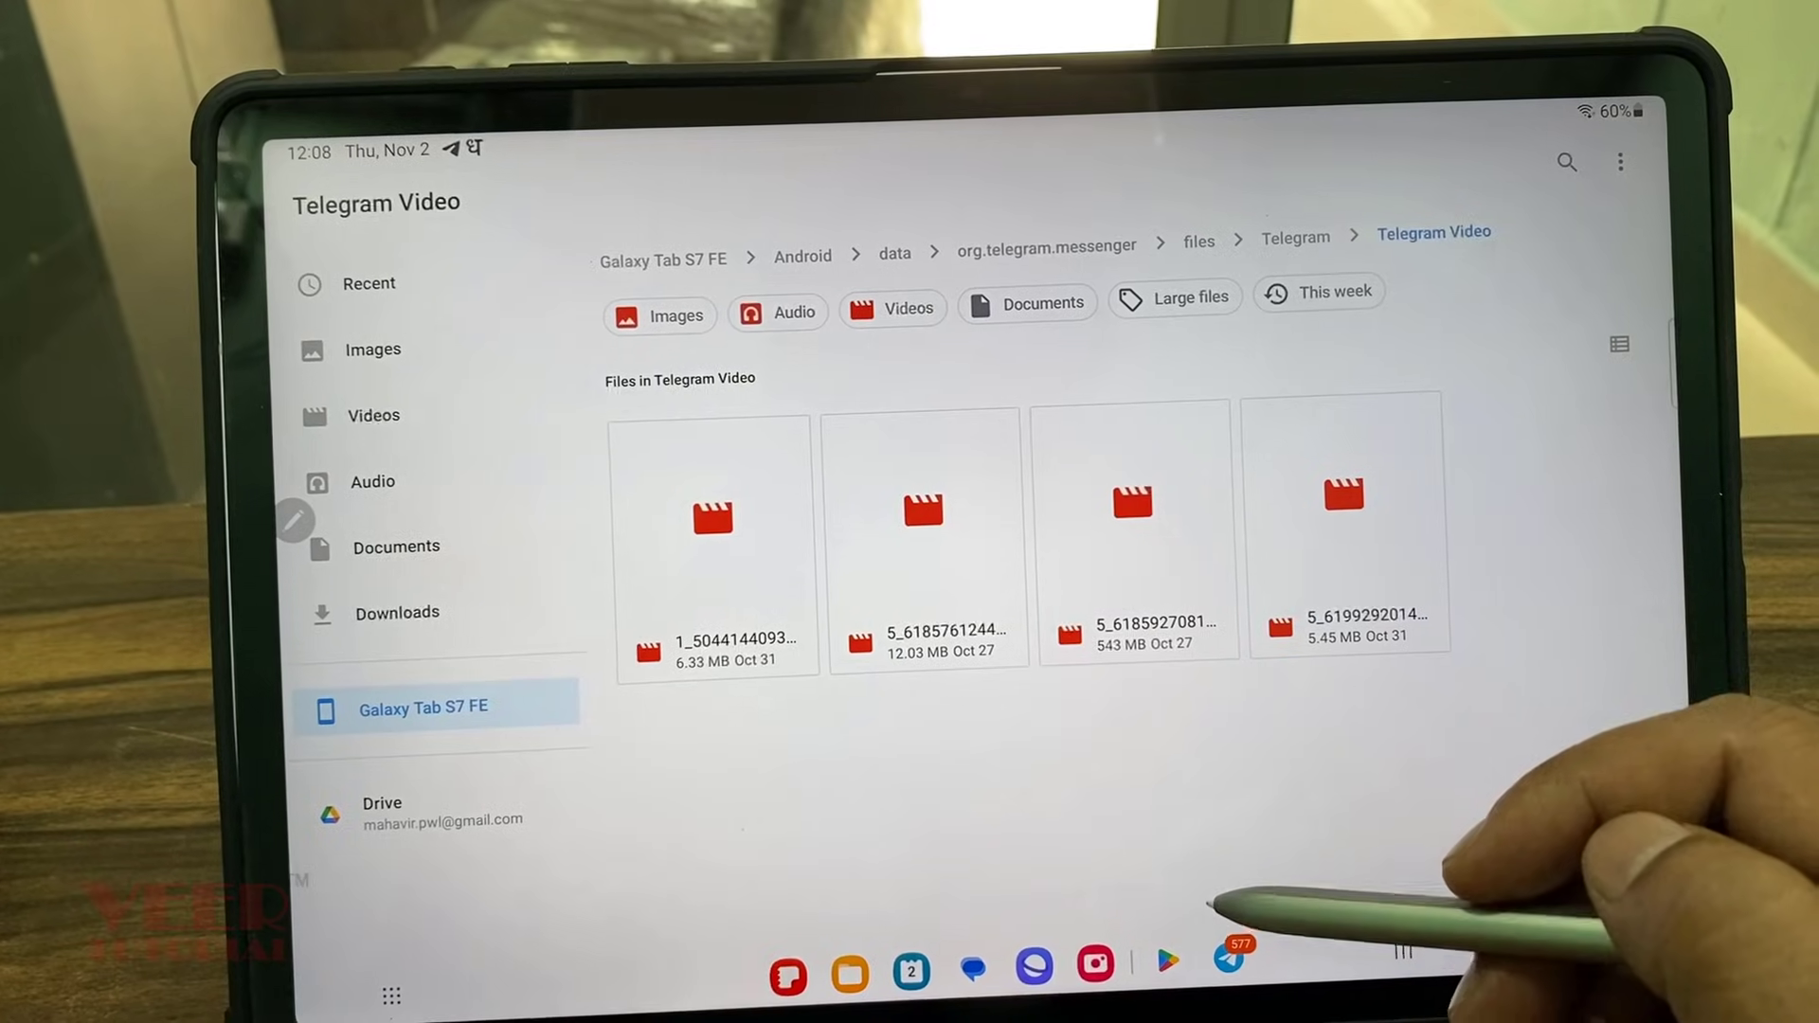
left_click(1124, 508)
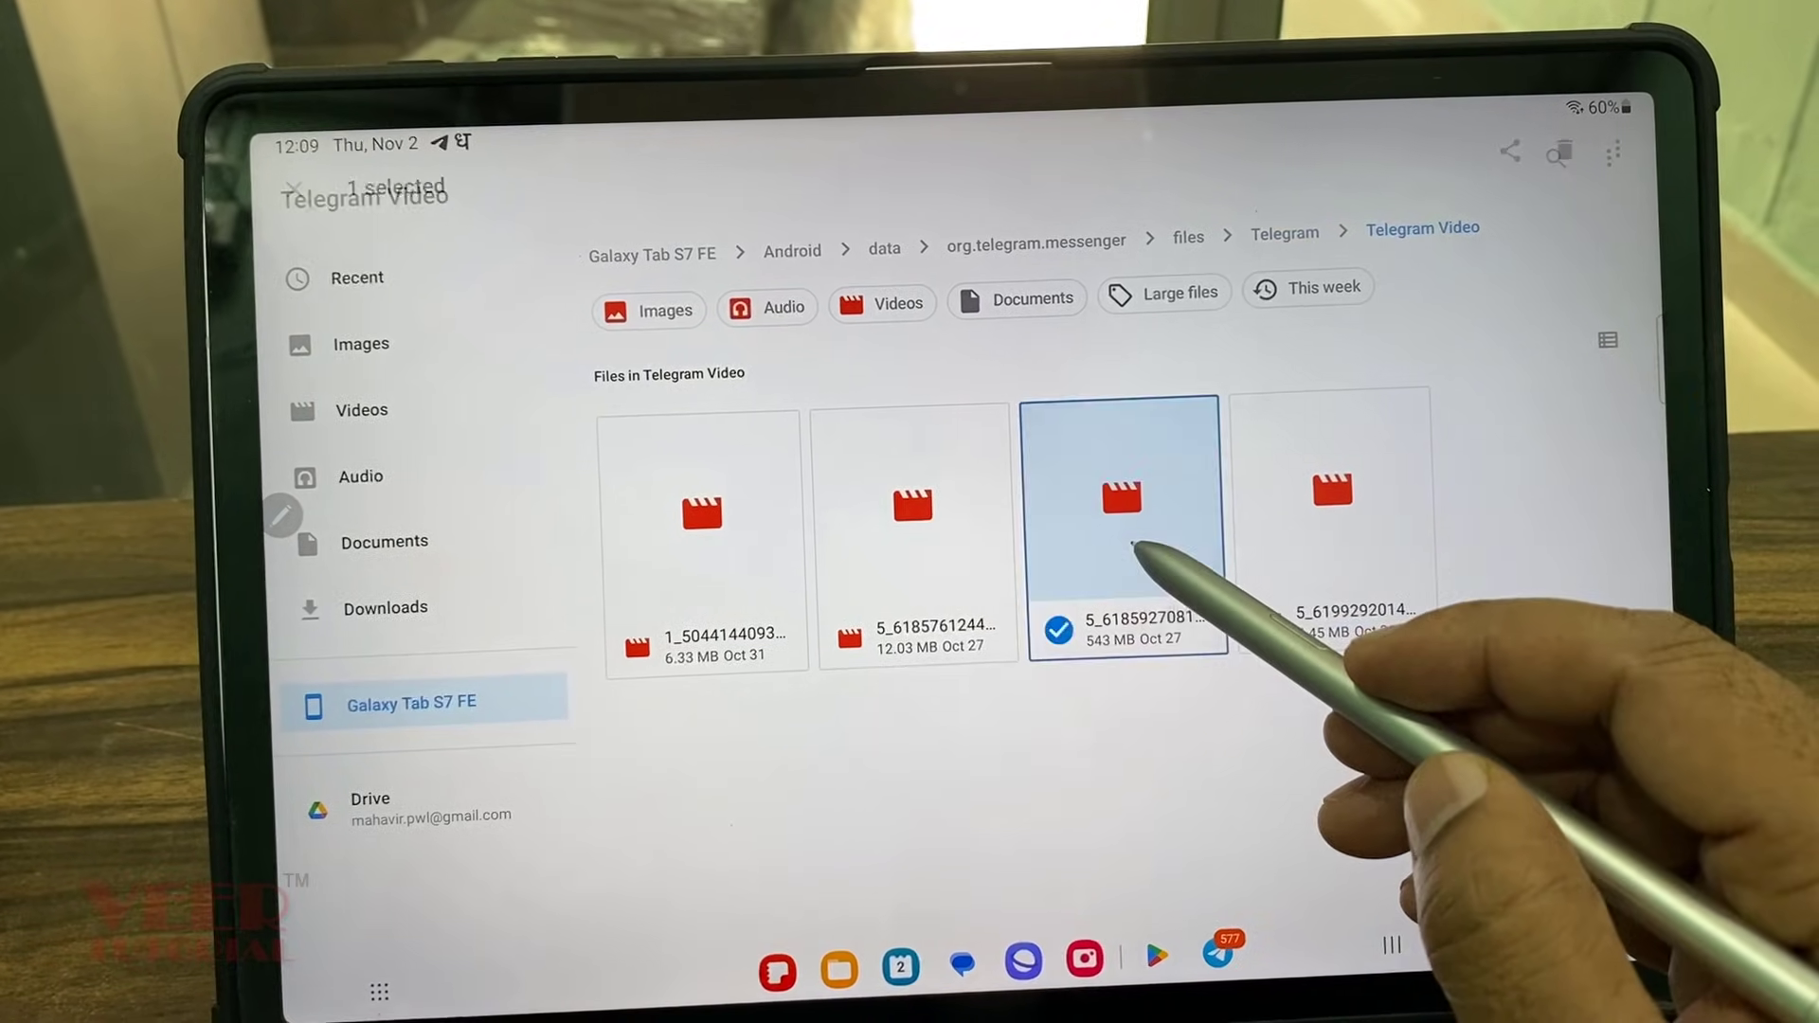